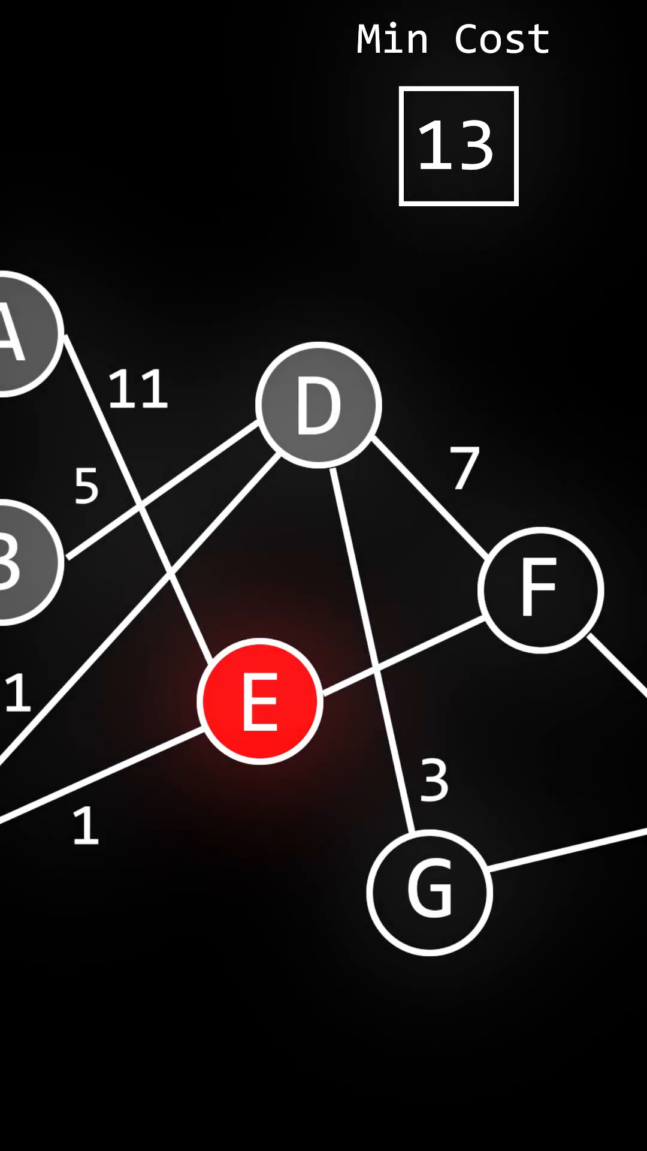
{"action": "left_click", "coordinate": [542, 589]}
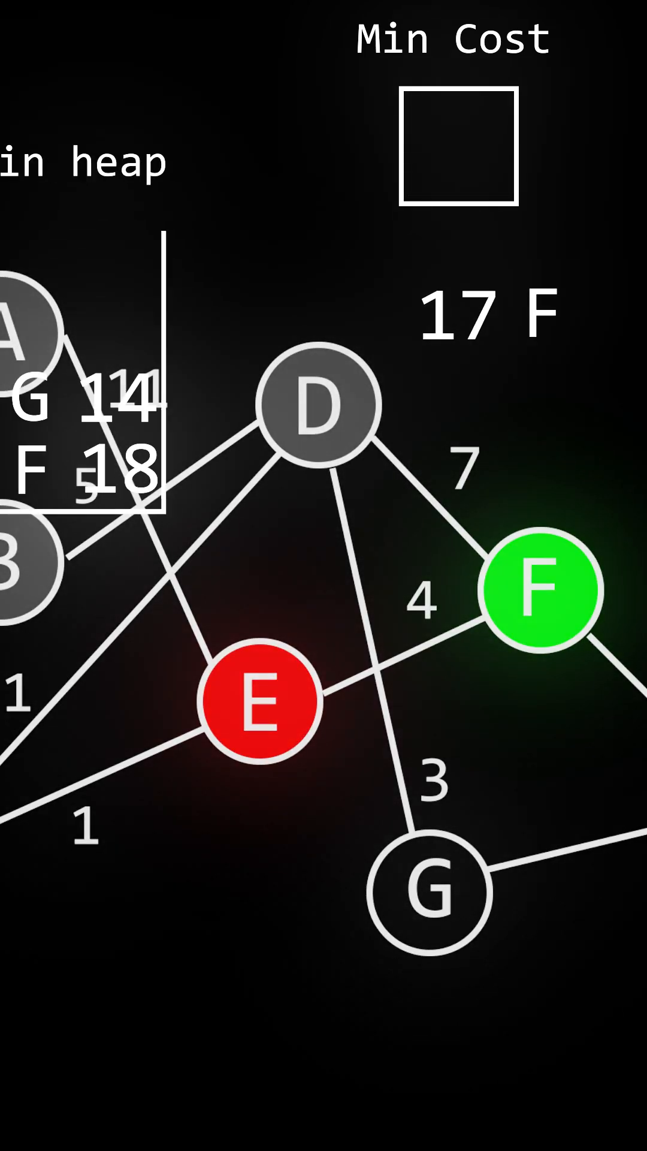